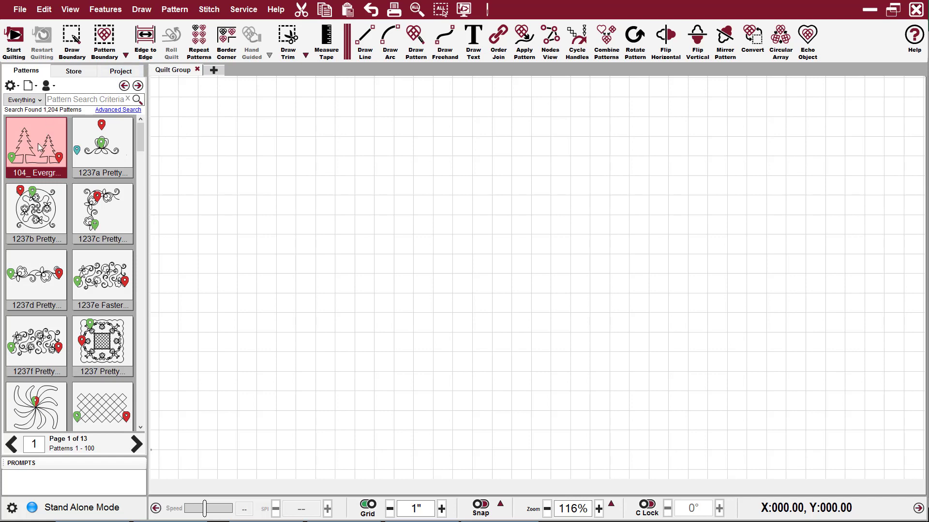
Add the 104_Evergreen tree border to the quilt group and show its node handles.
double_click(36, 144)
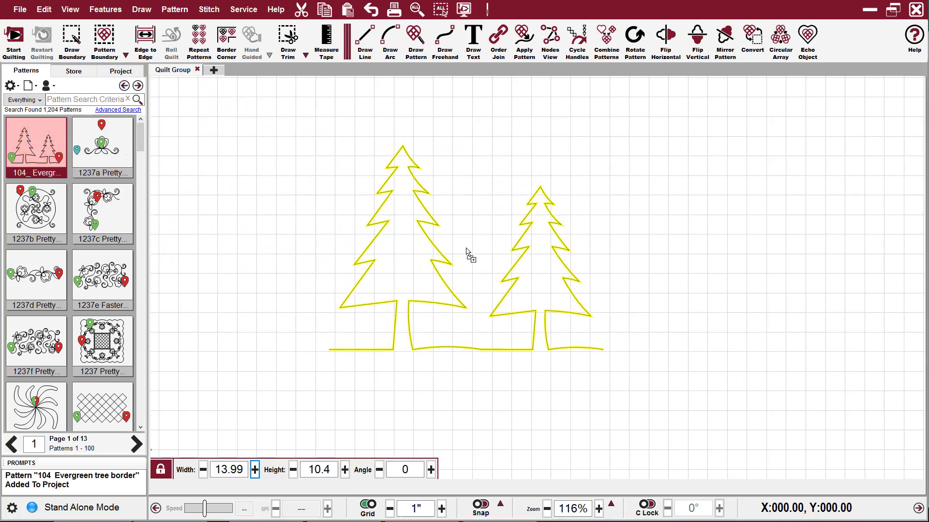
left_click(549, 42)
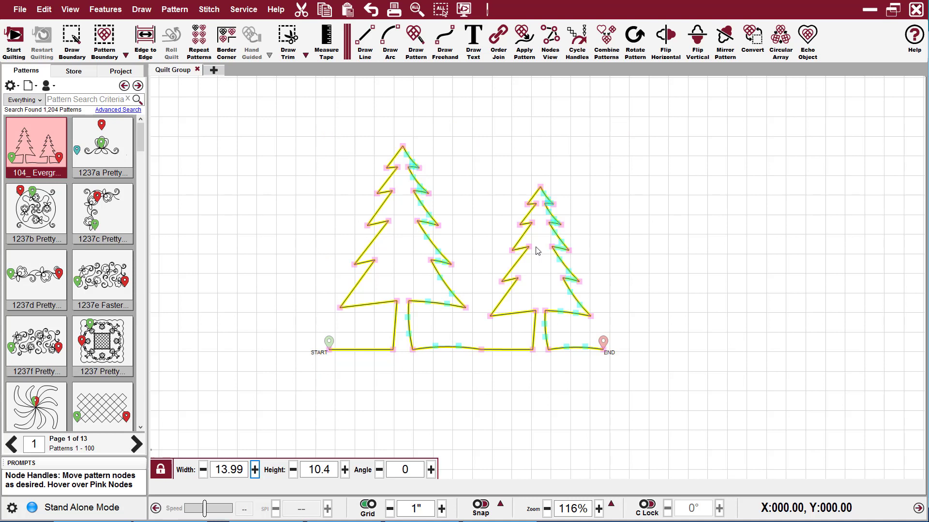
mouse_move(587, 347)
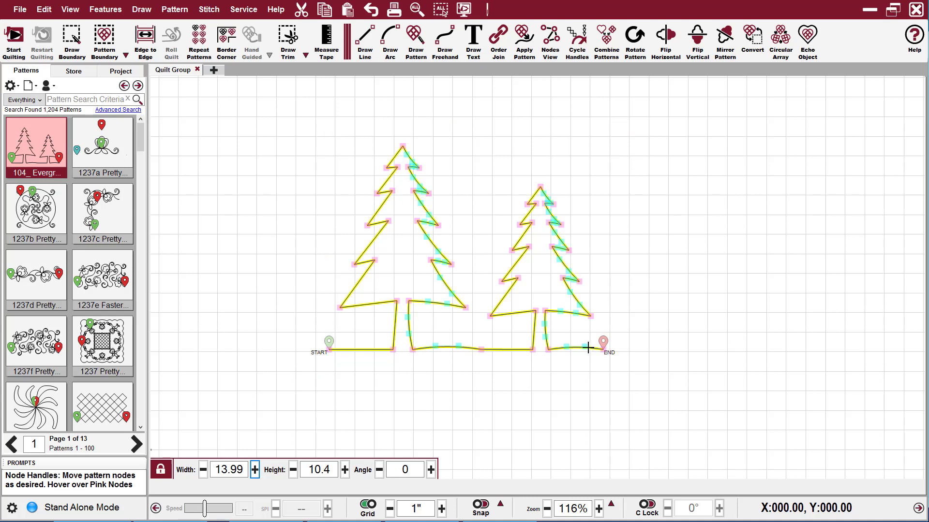
Drag the END node far to the right, stretching the ground line into a long curve.
left_click_drag(588, 348, 653, 302)
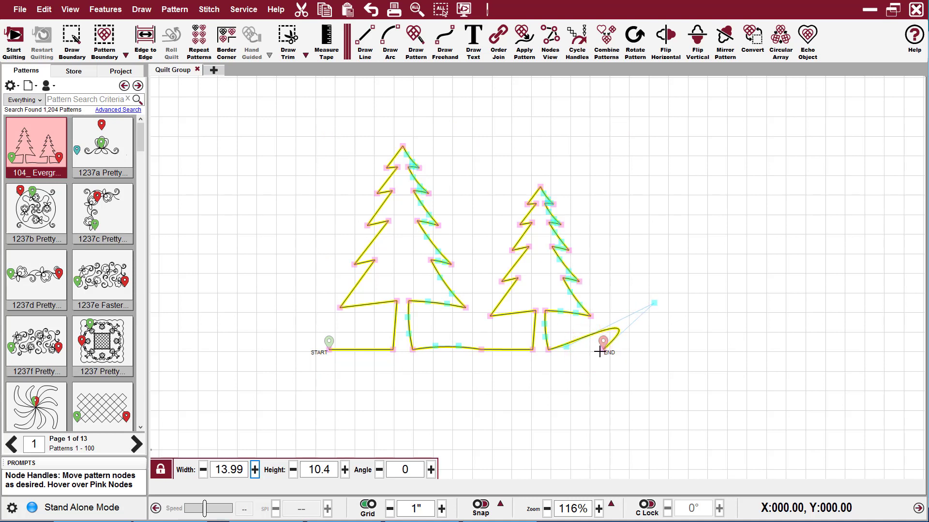
left_click_drag(603, 342, 745, 345)
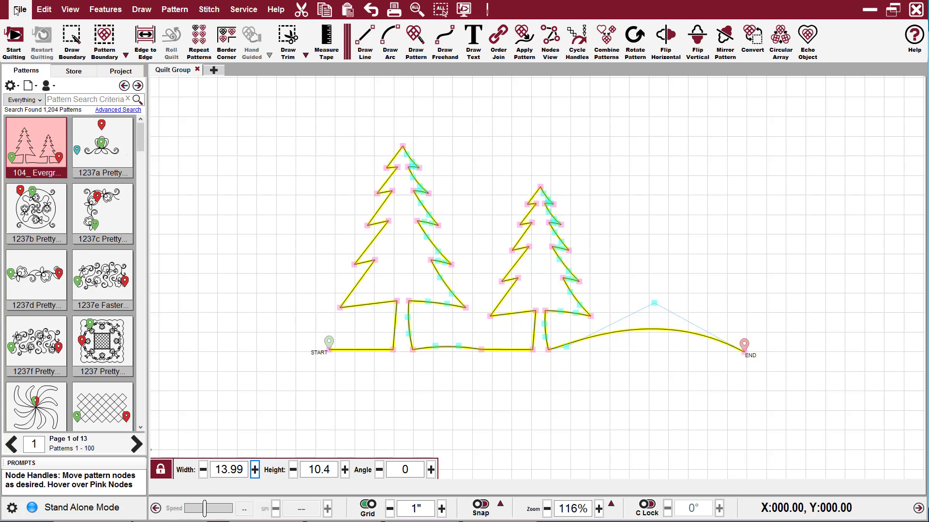
Bring up Save Pattern As for 104_Evergreen_tree_border and place the cursor at the name's end.
left_click(21, 10)
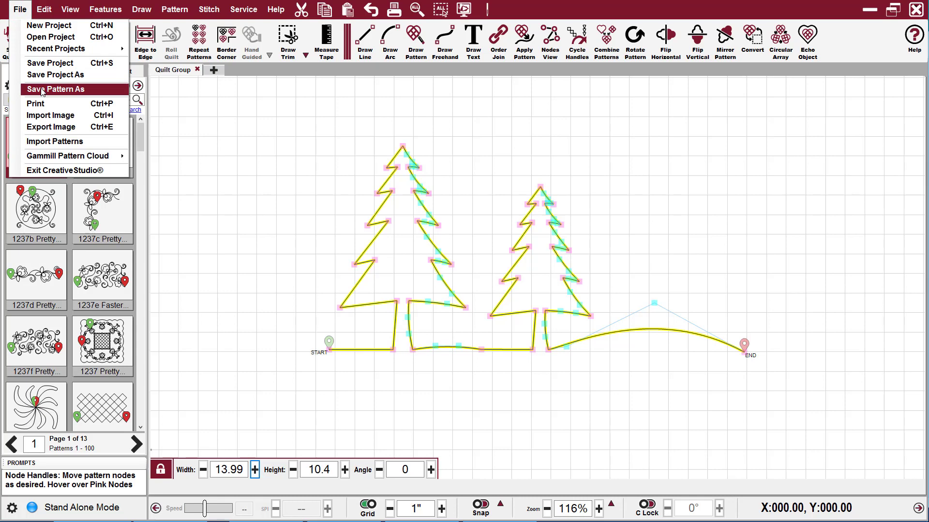
left_click(55, 89)
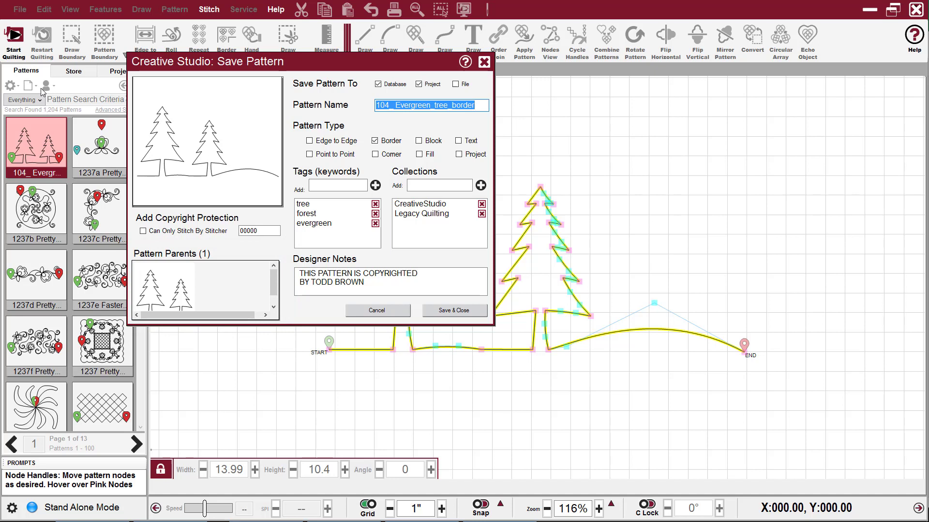
left_click(390, 282)
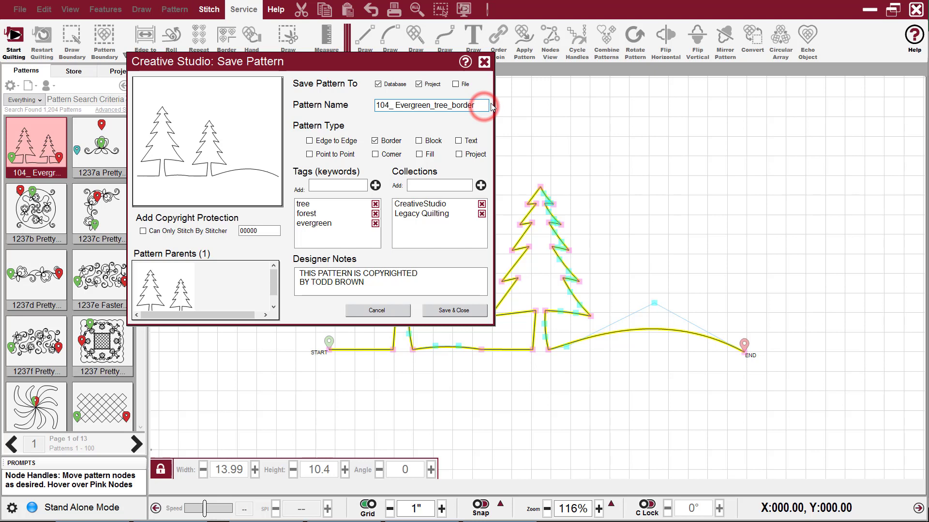
Append 'moved' to the end of the pattern name.
type("moved")
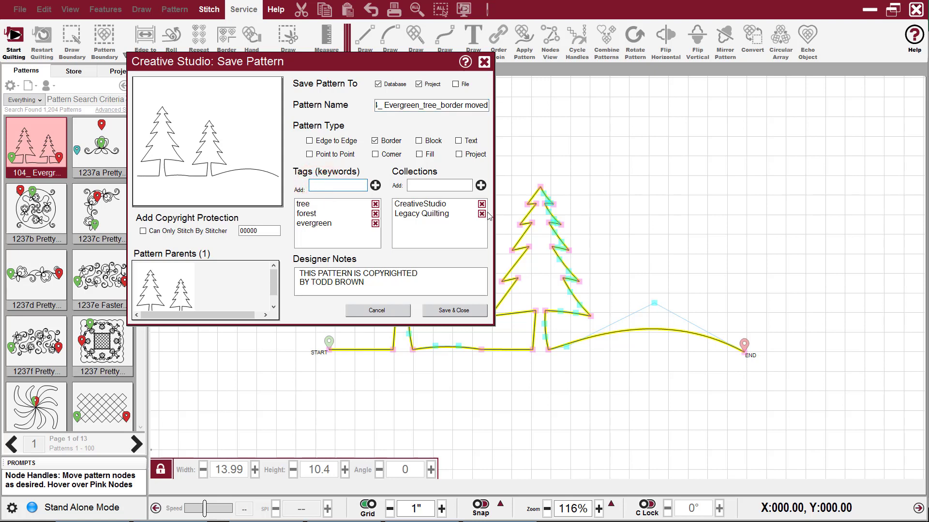
Add the tag 'long tree' and save the pattern into the library, closing the form.
type("long")
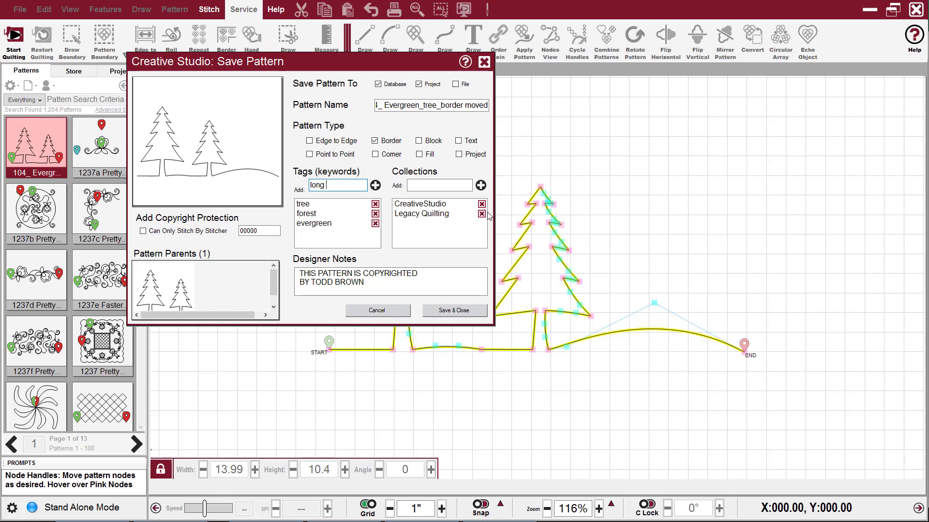
type("tree")
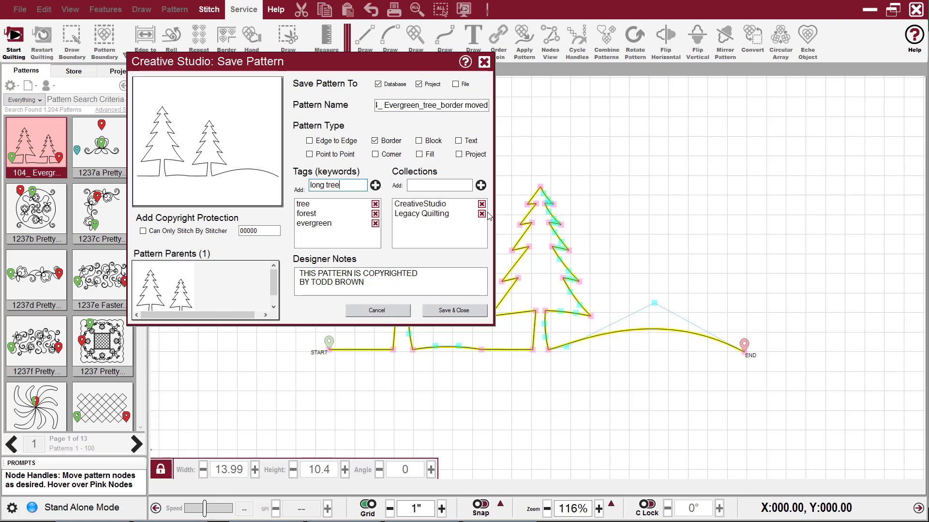
left_click(374, 186)
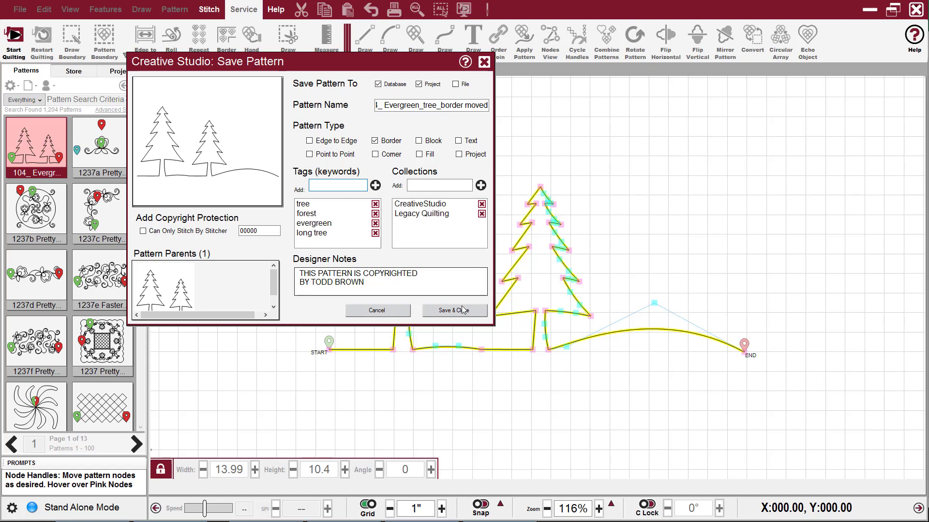
left_click(453, 311)
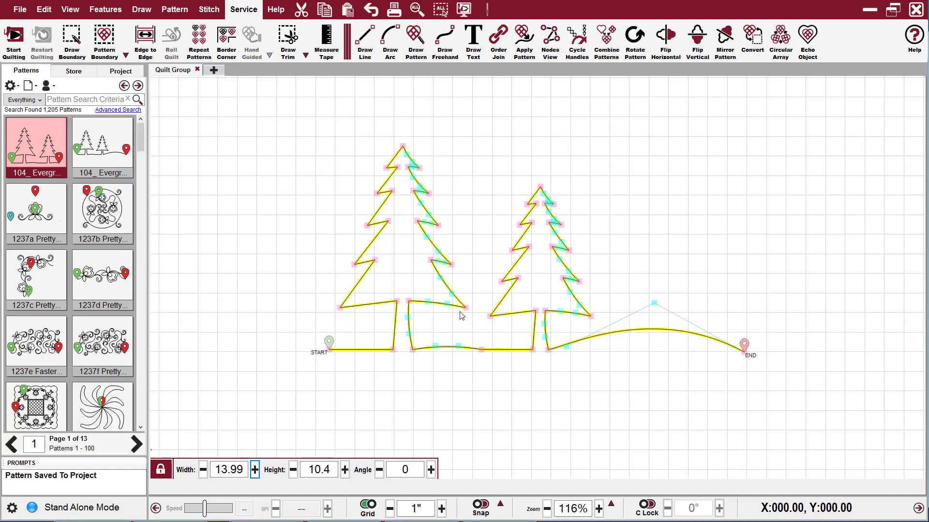
left_click(102, 144)
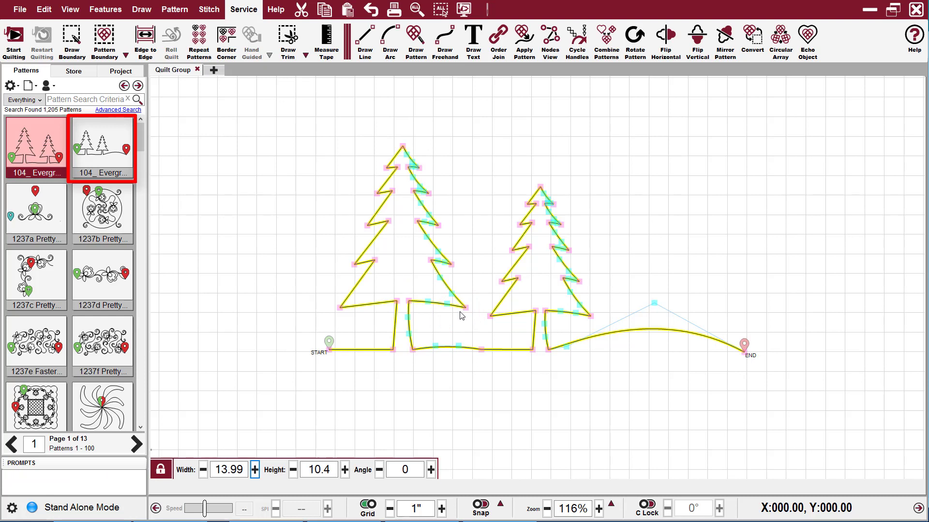
left_click(35, 146)
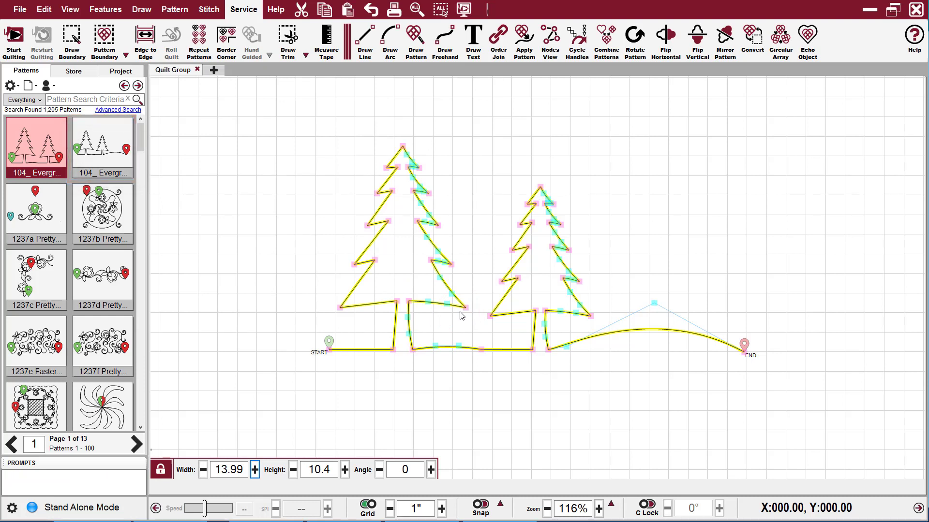